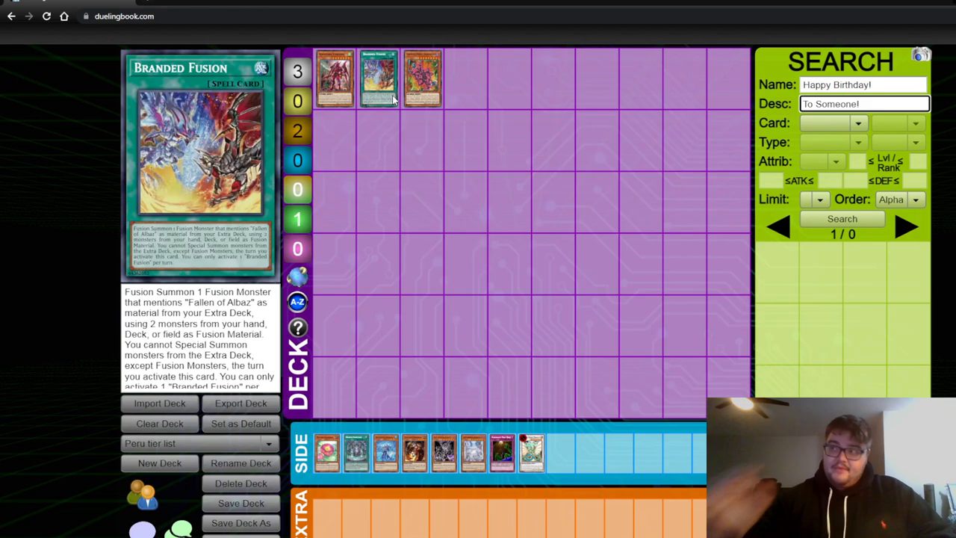
pyautogui.moveTo(421, 77)
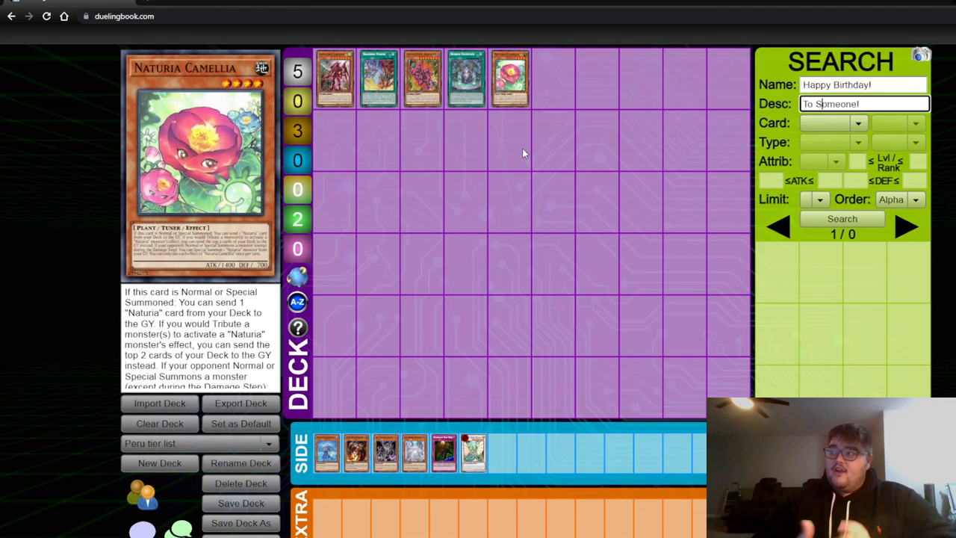
pyautogui.moveTo(467, 78)
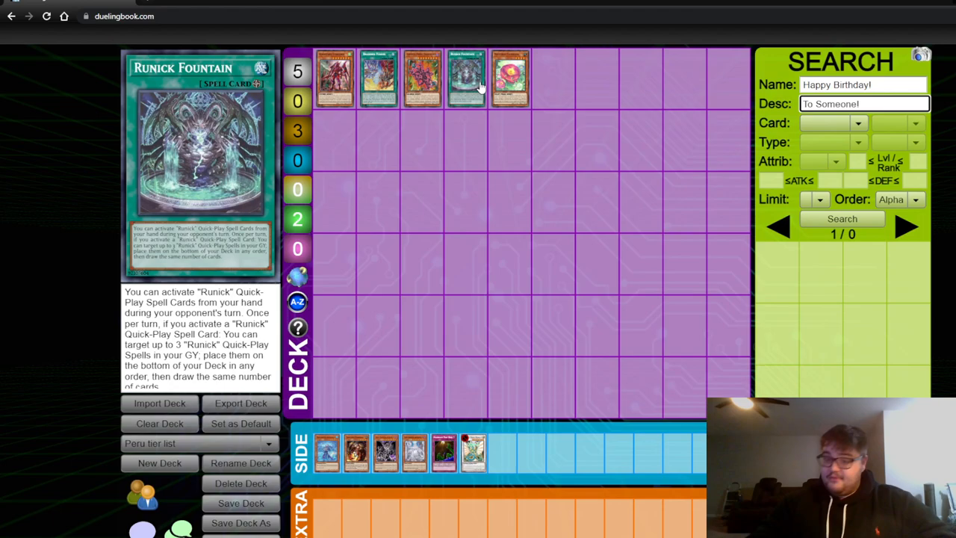
pyautogui.moveTo(469, 209)
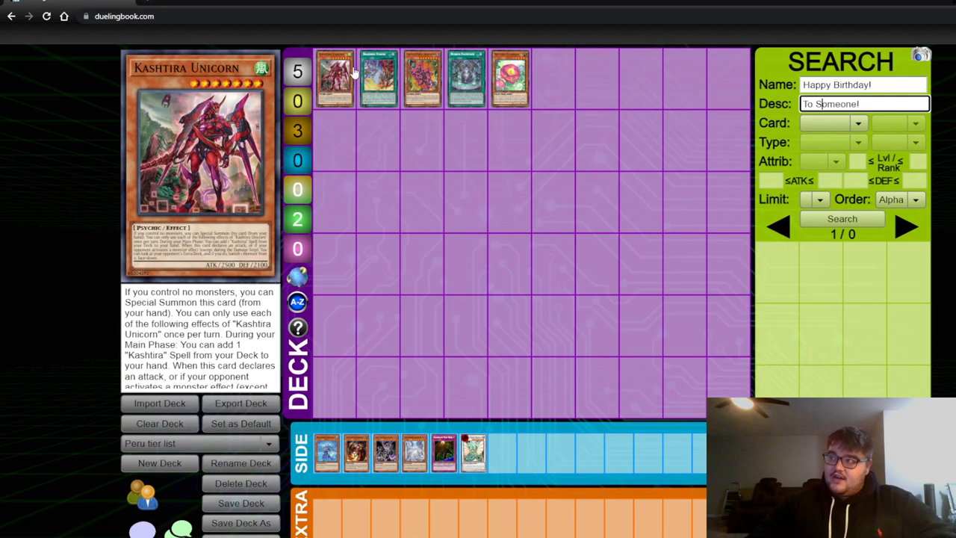
pyautogui.moveTo(421, 77)
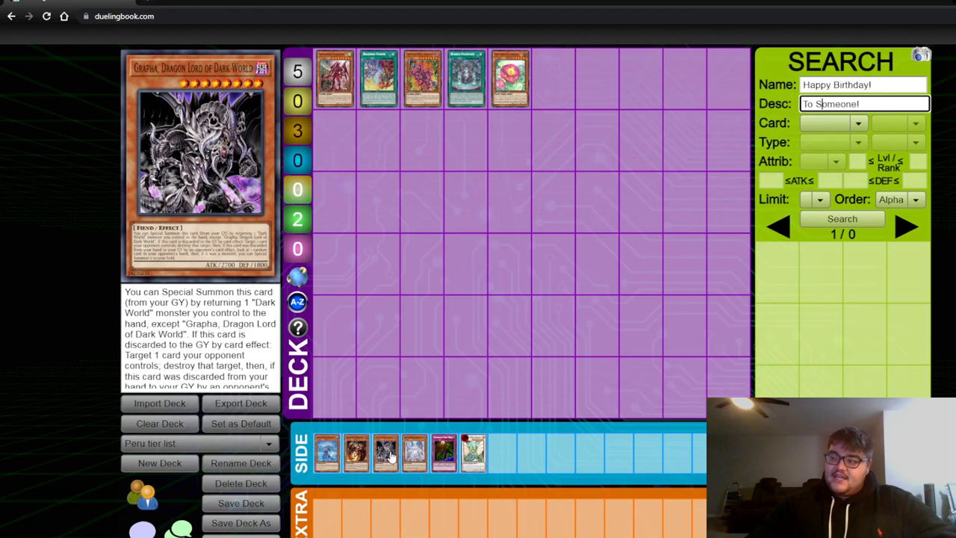
# Drag Naturia Camellia from the side deck into the fifth top-row slot of the main deck.
pyautogui.moveTo(474, 451); pyautogui.dragTo(552, 78)
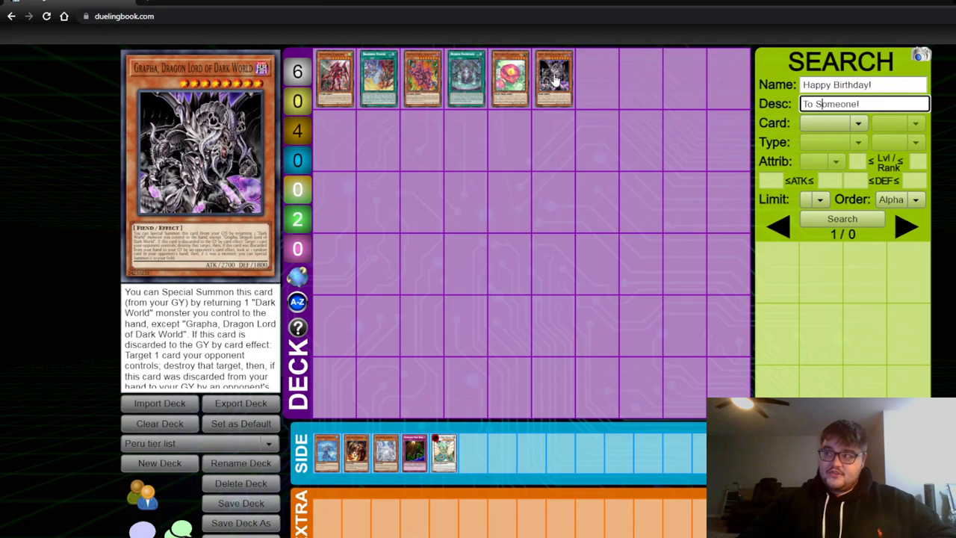
pyautogui.moveTo(379, 77)
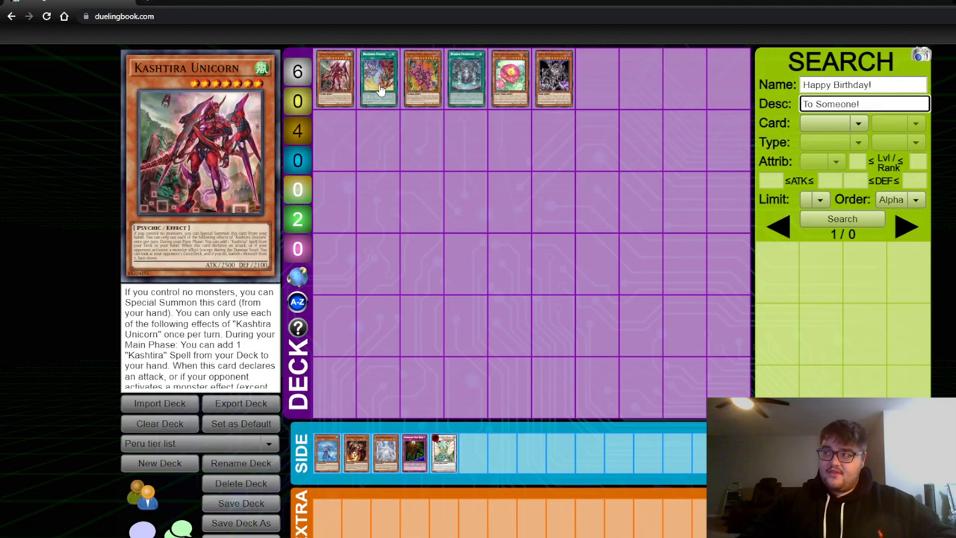
pyautogui.moveTo(347, 77)
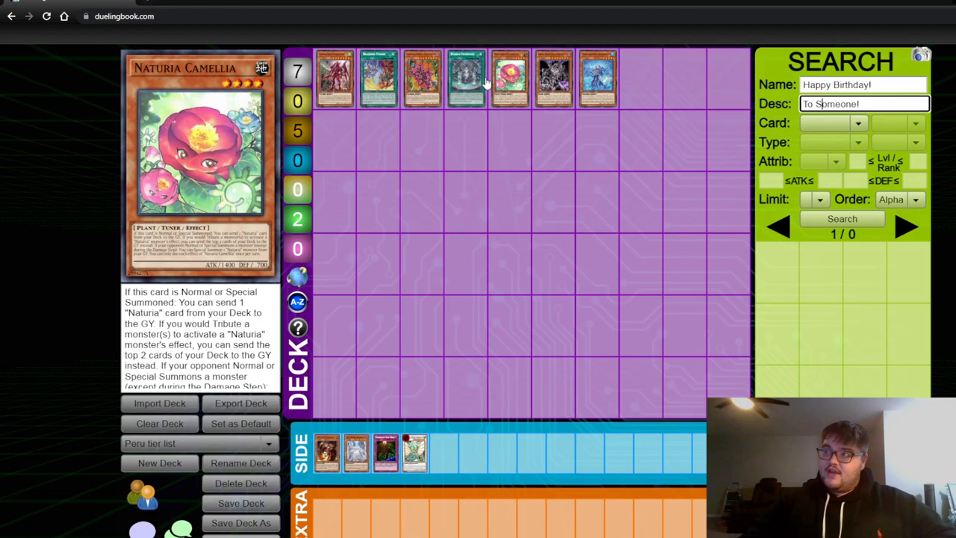
pyautogui.moveTo(506, 266)
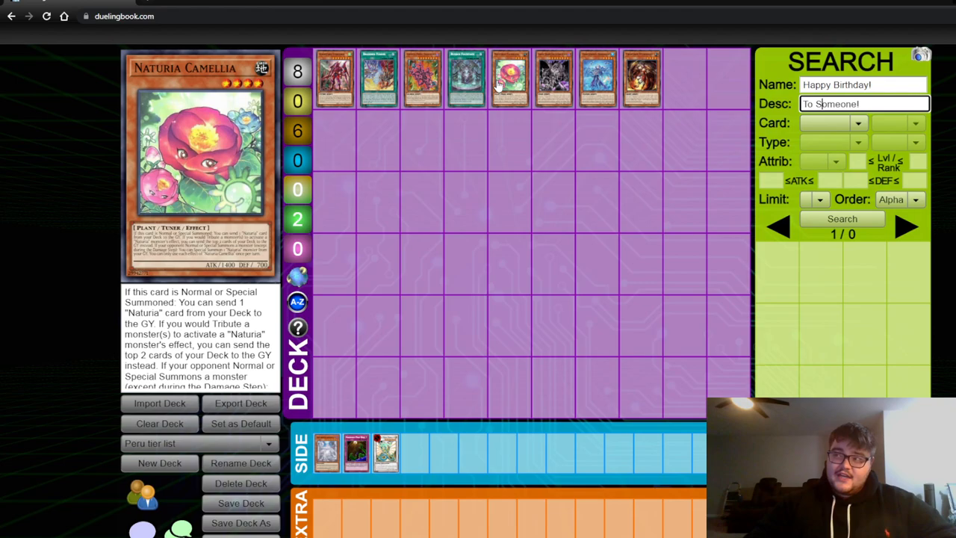
pyautogui.moveTo(467, 78)
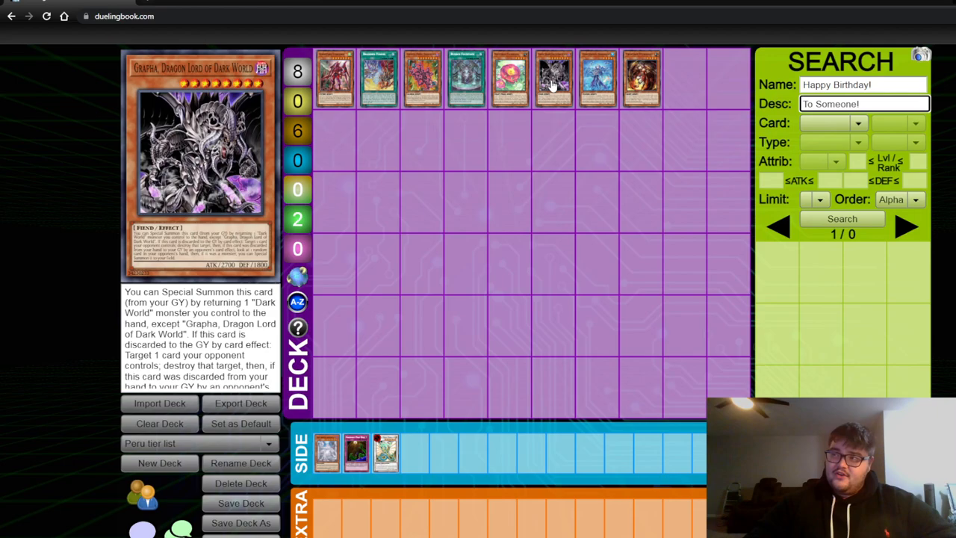
pyautogui.moveTo(335, 78)
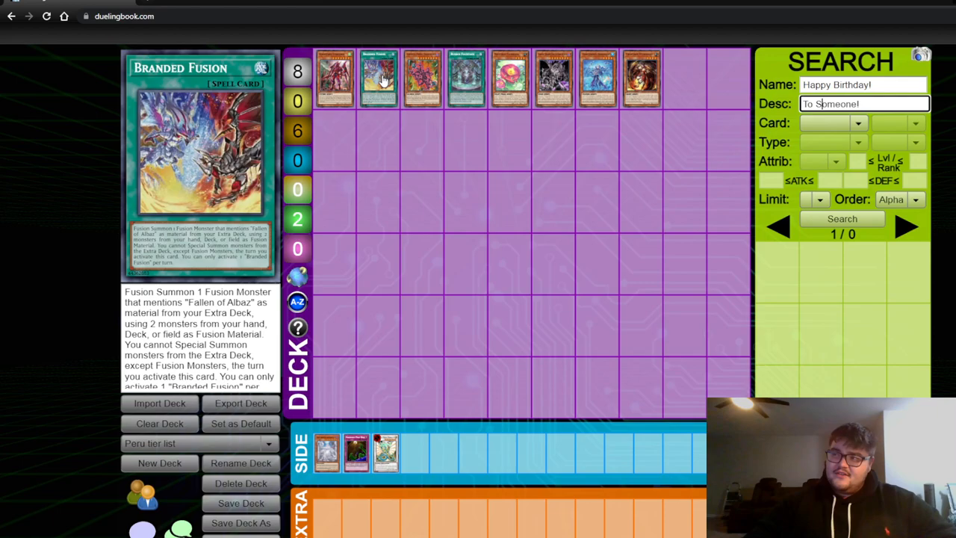
pyautogui.moveTo(421, 78)
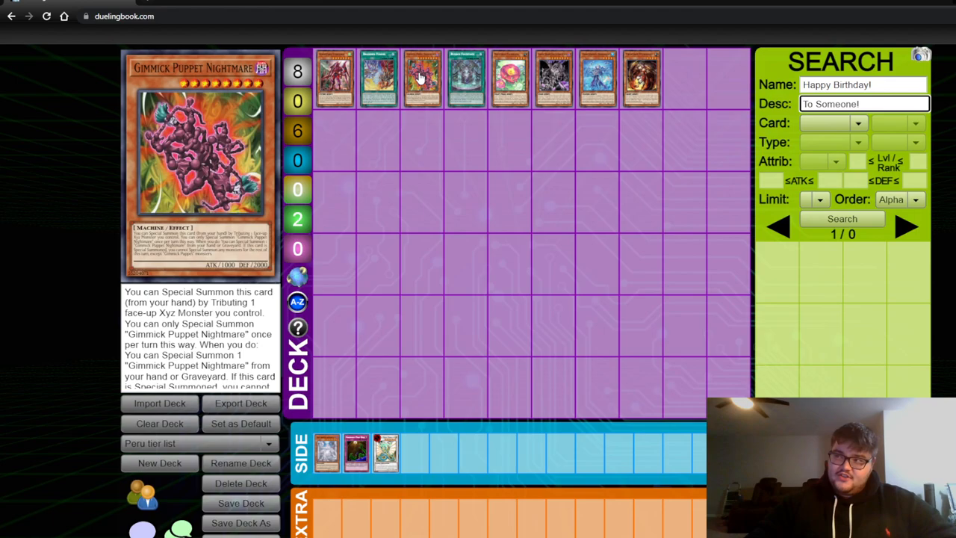
pyautogui.moveTo(426, 125)
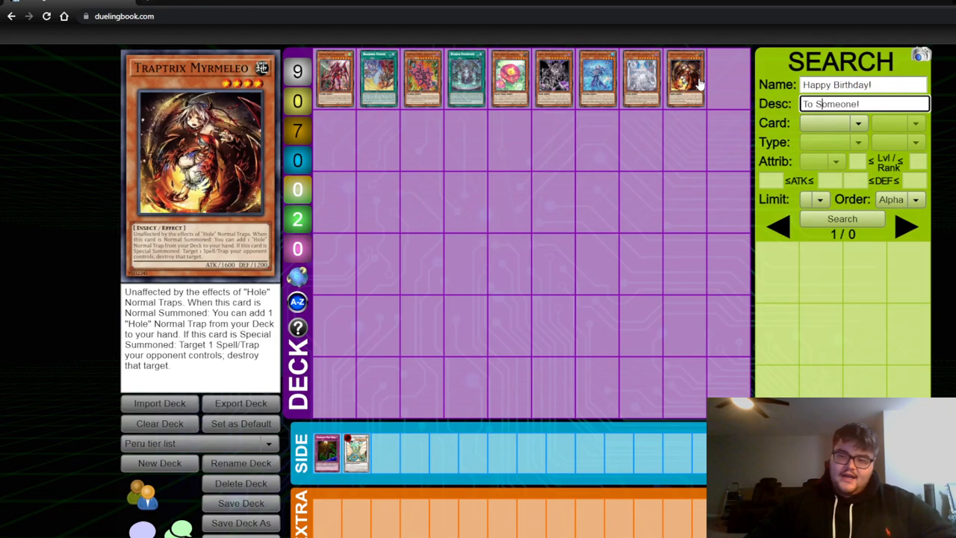
pyautogui.moveTo(639, 74)
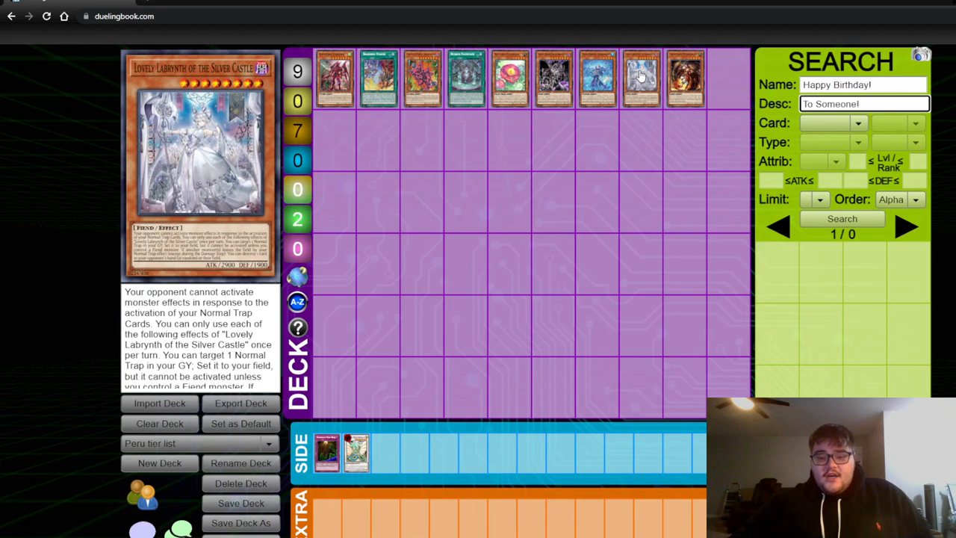
pyautogui.moveTo(640, 50)
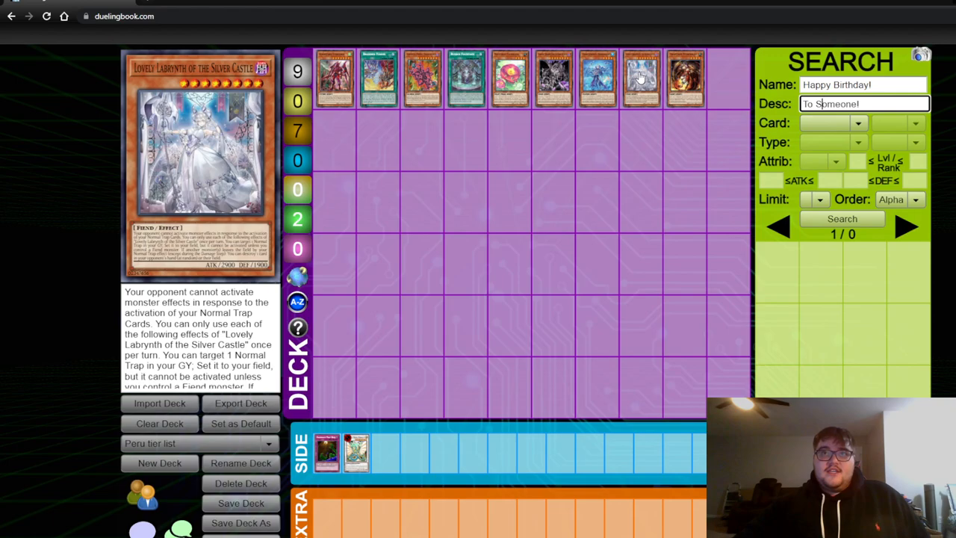
pyautogui.moveTo(644, 82)
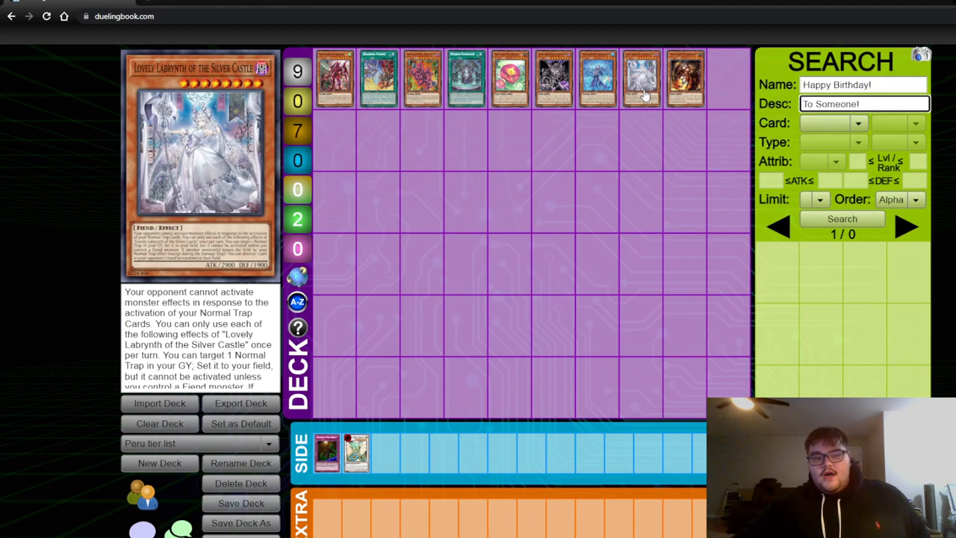
pyautogui.moveTo(641, 93)
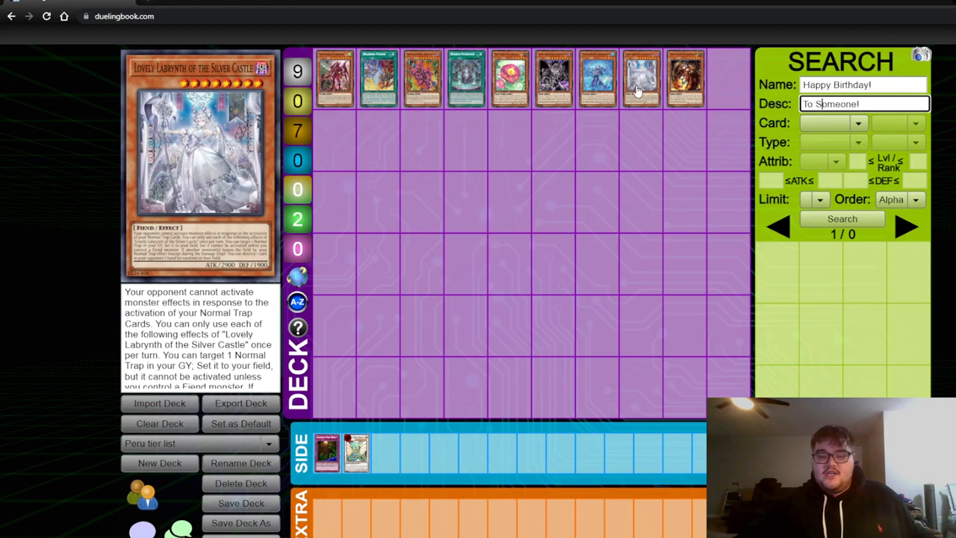
pyautogui.moveTo(641, 82)
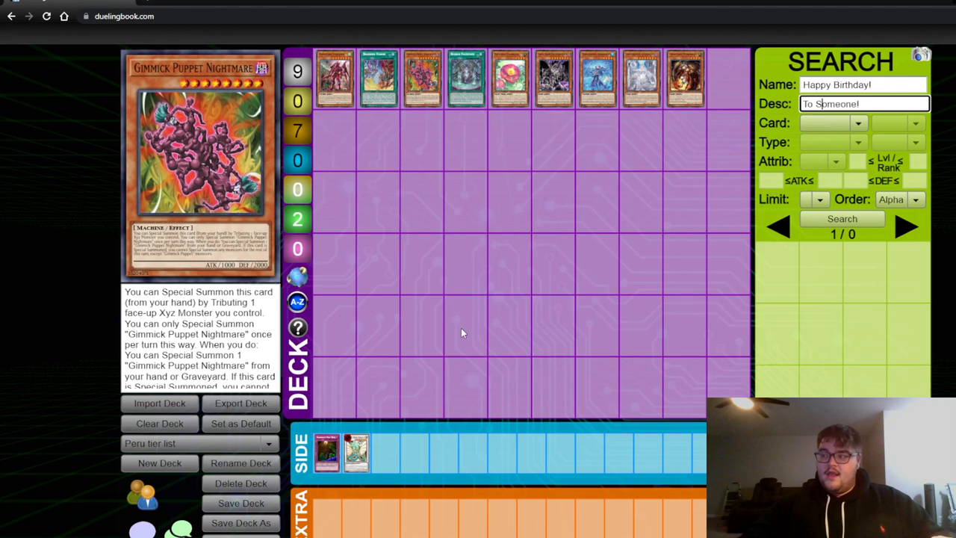
pyautogui.moveTo(355, 455)
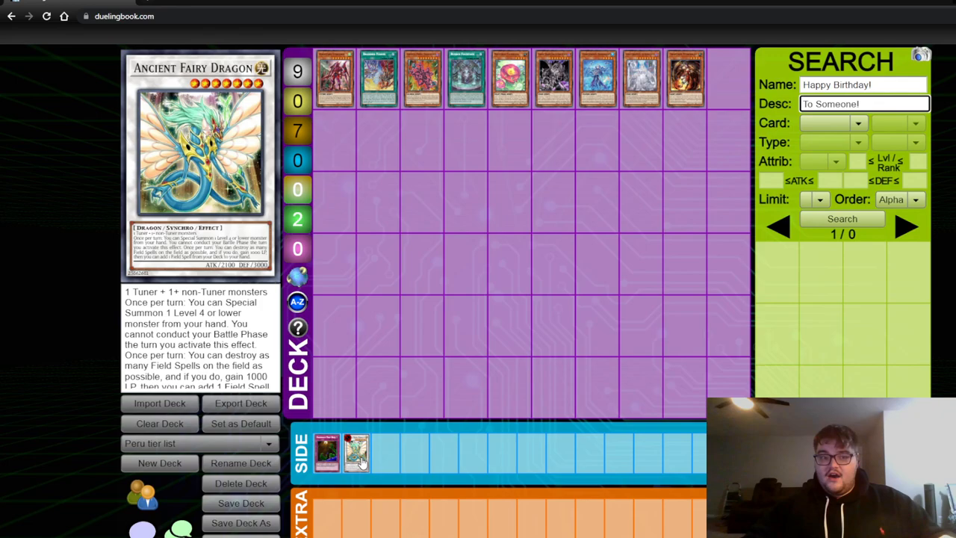
pyautogui.click(864, 105)
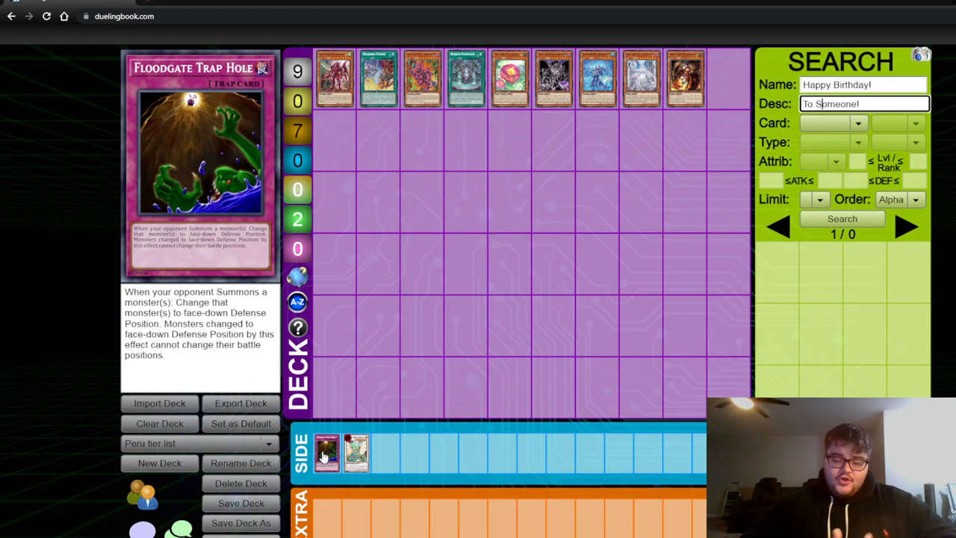
pyautogui.moveTo(684, 78)
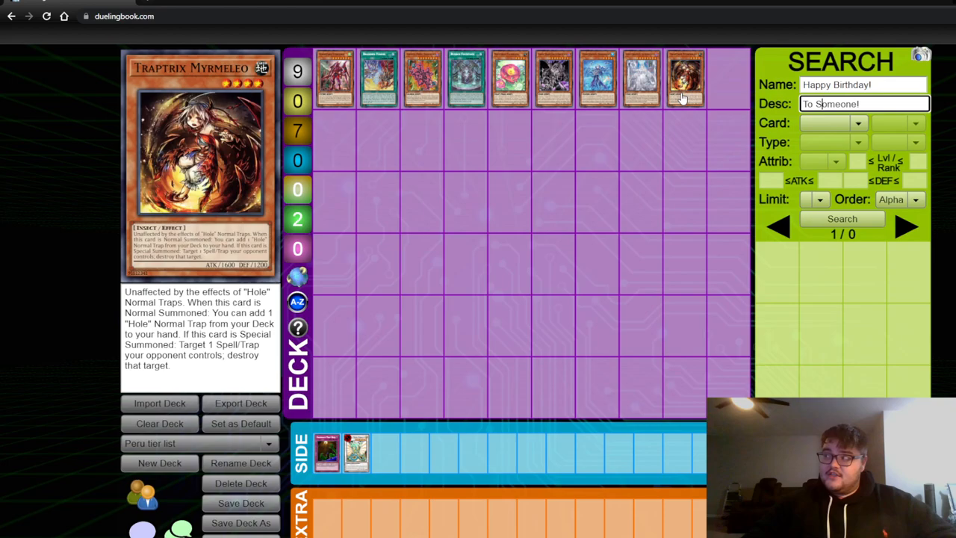